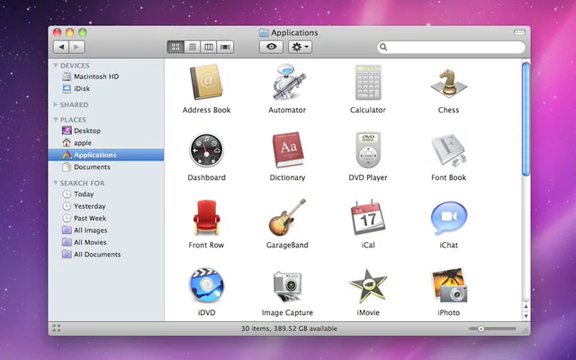
# - Reach the Utilities folder inside Applications and pick out AirPort Utility
pyautogui.scroll(-3)
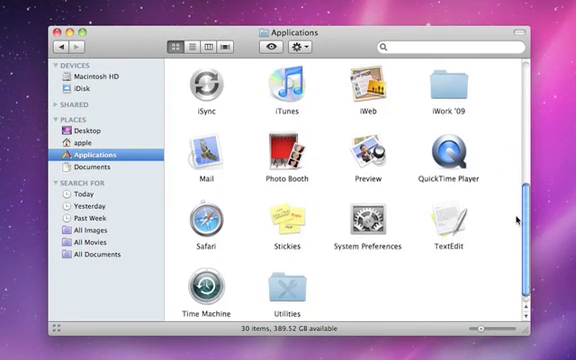
pyautogui.doubleClick(290, 290)
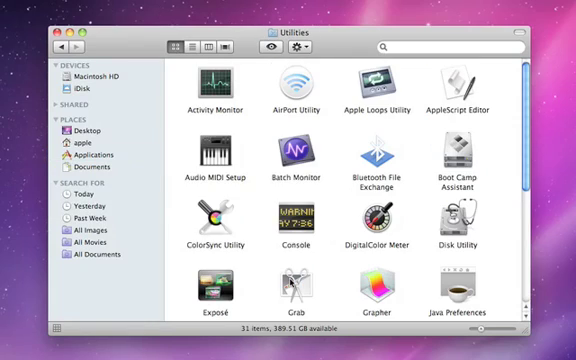
pyautogui.click(295, 85)
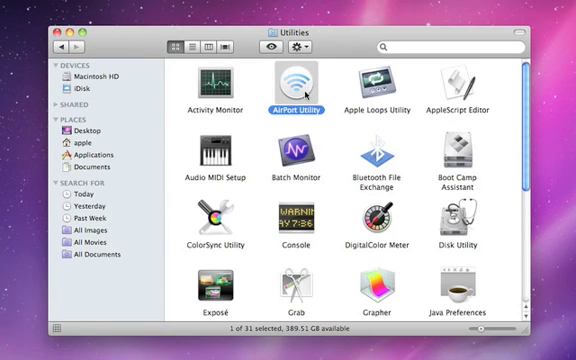
# - Launch AirPort Utility and continue once Time Capsule a76cf4's configuration is read
pyautogui.doubleClick(297, 78)
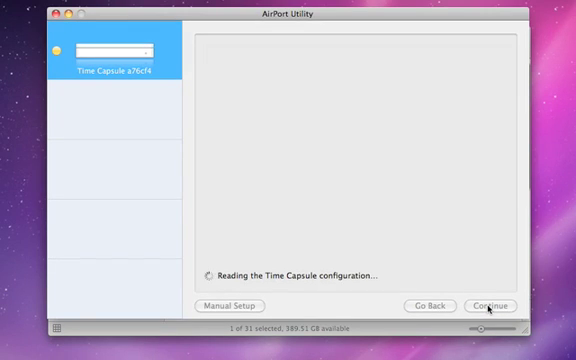
pyautogui.click(487, 305)
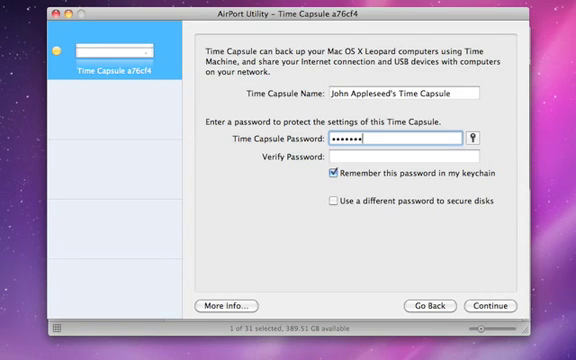
# - Enter the Time Capsule settings password and retype it in Verify Password
pyautogui.write('•••')
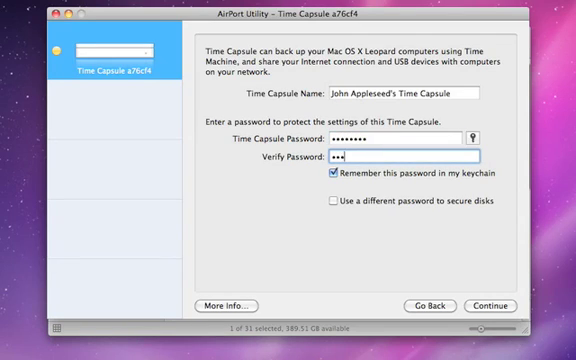
pyautogui.write('•••••')
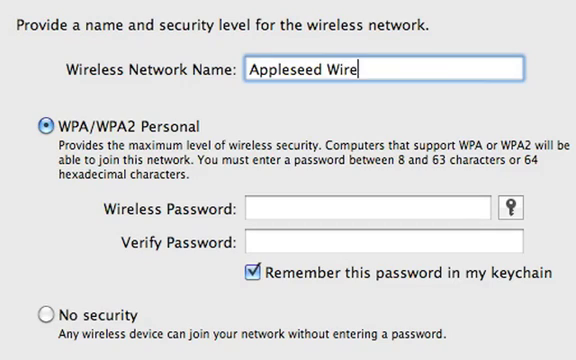
# - Name the network 'Appleseed Wireless' and give it a WPA/WPA2 Personal password
pyautogui.write('less')
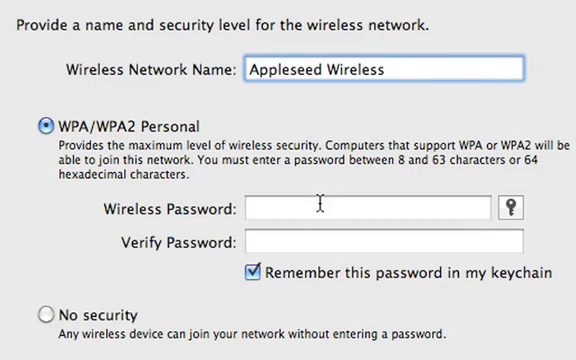
pyautogui.write('•••')
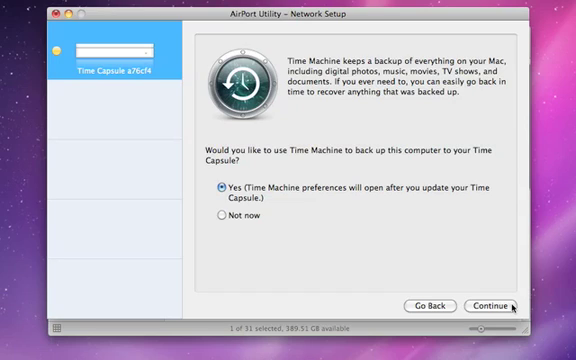
# - Keep Yes for Time Machine backups and continue to the settings summary
pyautogui.click(510, 304)
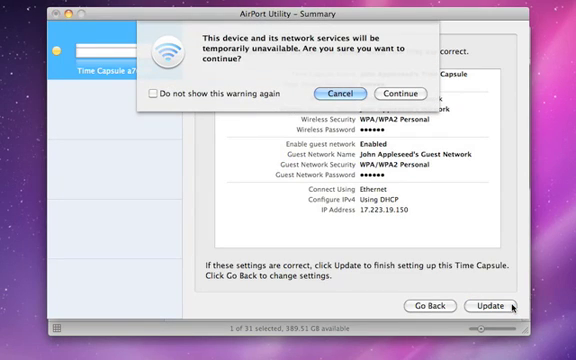
# - Confirm the temporary-outage warning so the settings are written to the Time Capsule
pyautogui.click(394, 93)
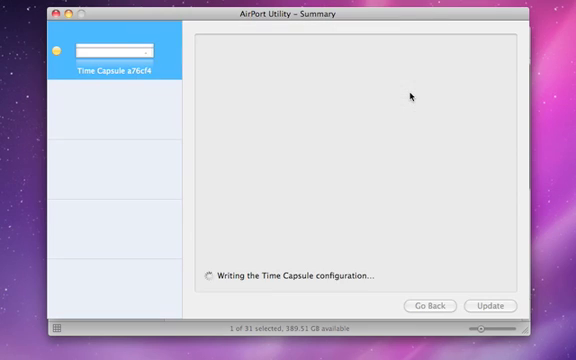